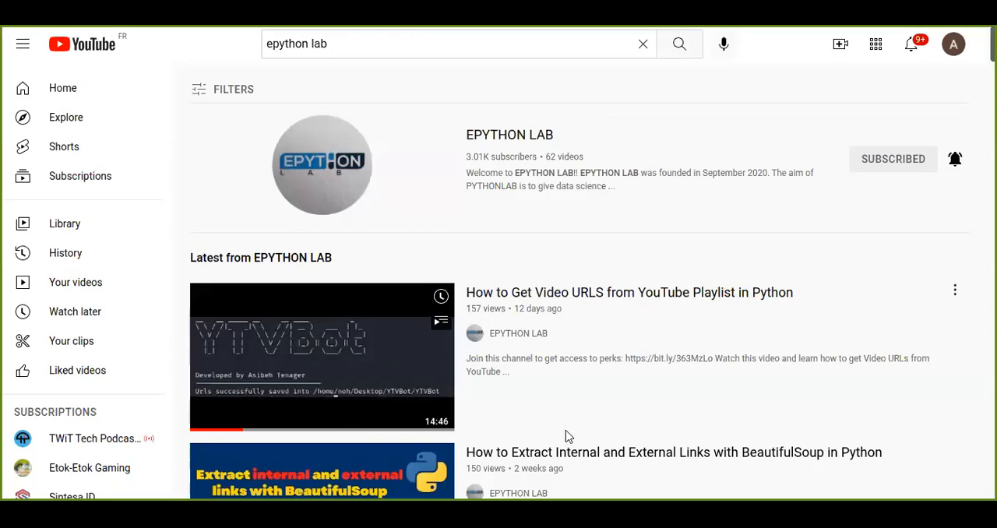
Pick coursera.org from the 'co' autocomplete and run Detect, yielding 52 links.
{"action": "scroll", "scroll_direction": "down", "scroll_amount": 3}
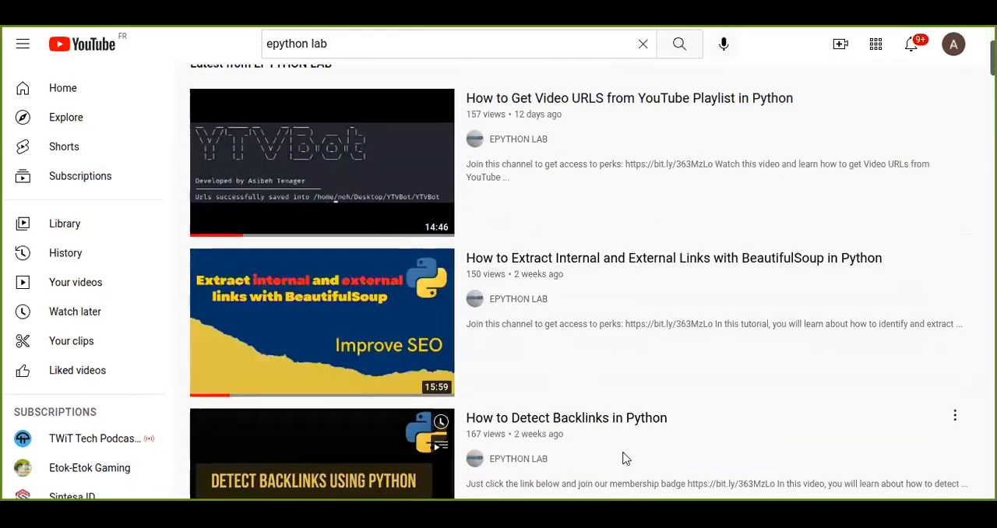
{"action": "scroll", "scroll_direction": "down", "scroll_amount": 3}
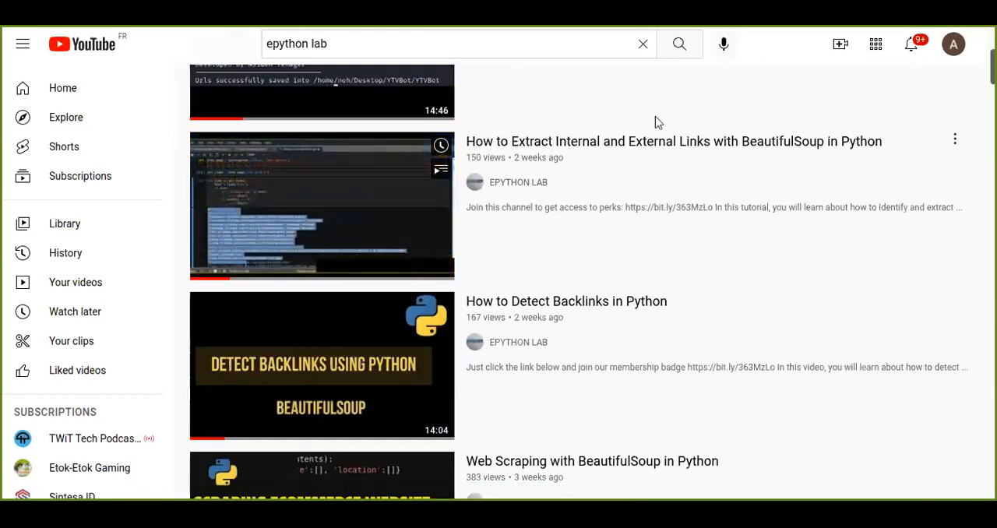
{"action": "mouse_move", "coordinate": [829, 208]}
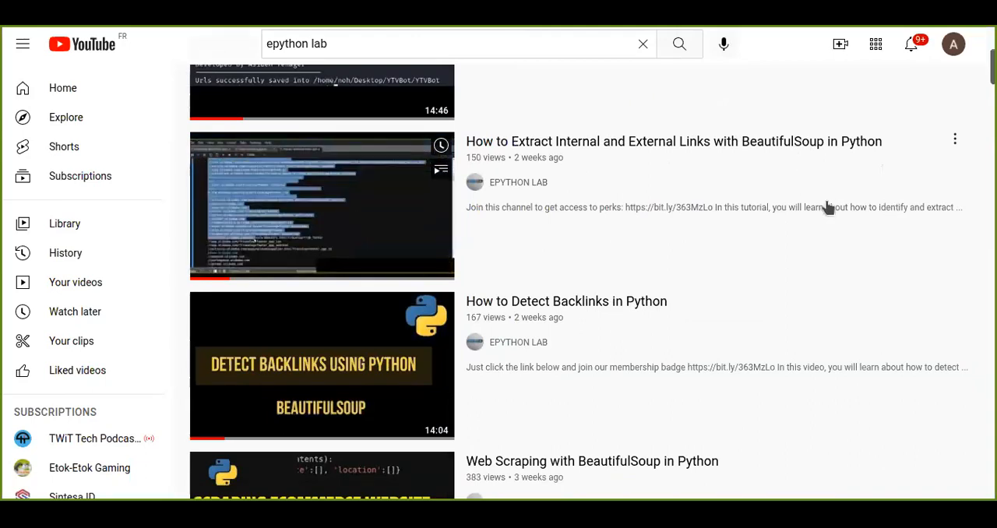
{"action": "scroll", "scroll_direction": "down", "scroll_amount": 3}
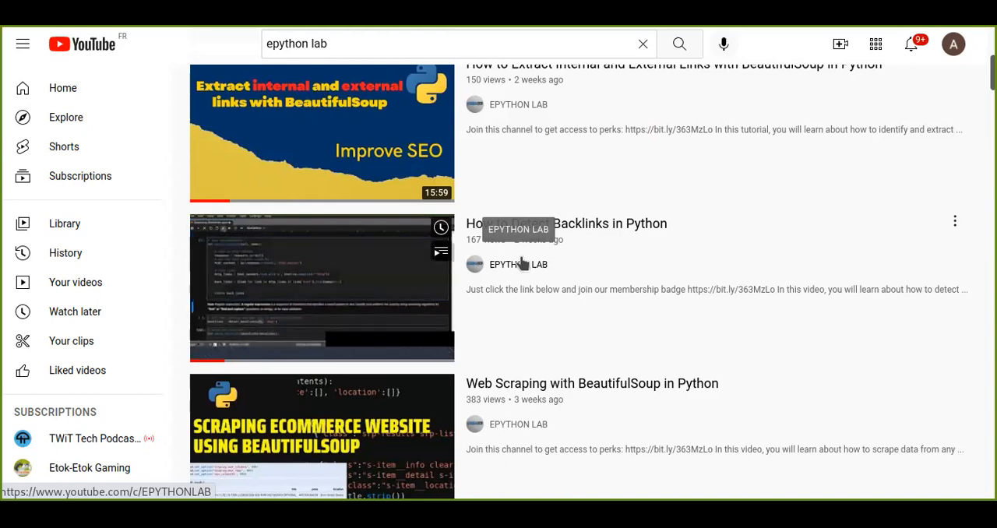
{"action": "mouse_move", "coordinate": [585, 264]}
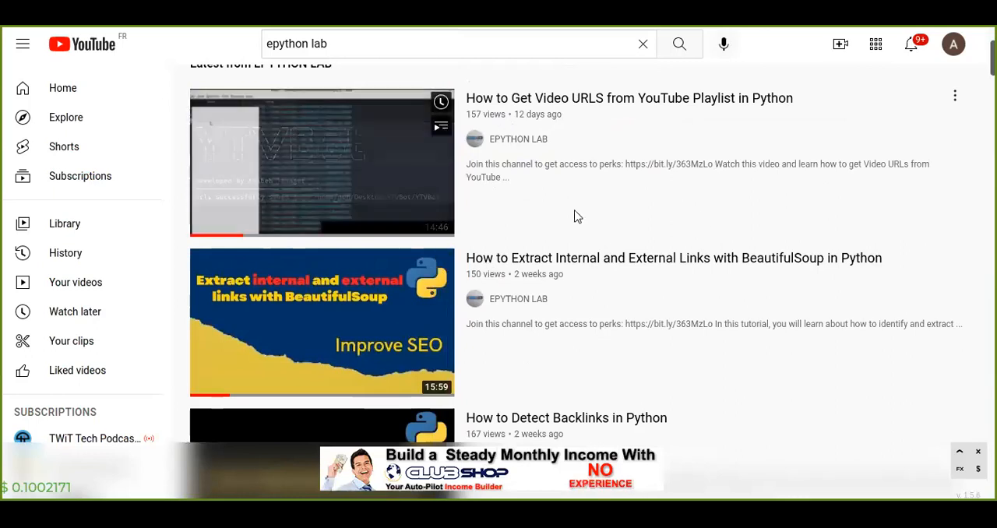
{"action": "scroll", "scroll_direction": "down", "scroll_amount": 3}
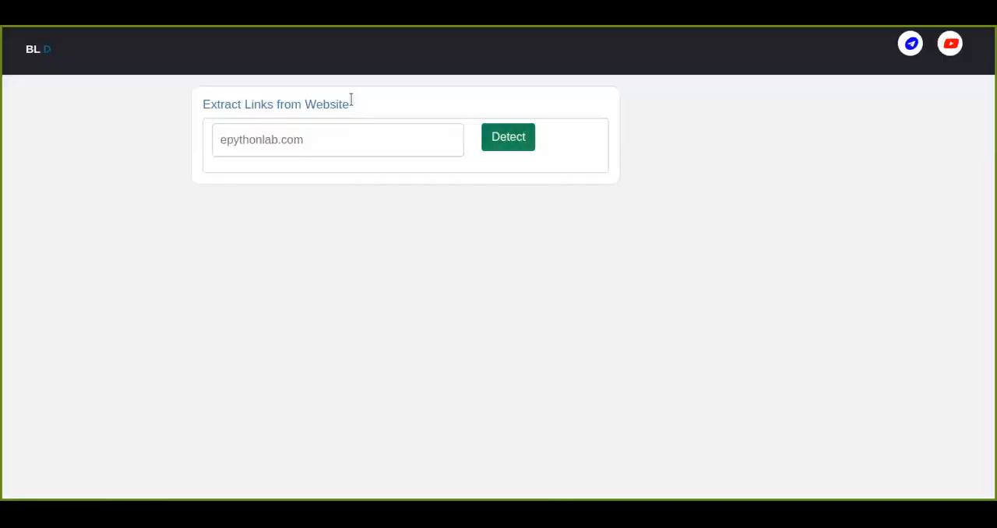
{"action": "mouse_move", "coordinate": [671, 166]}
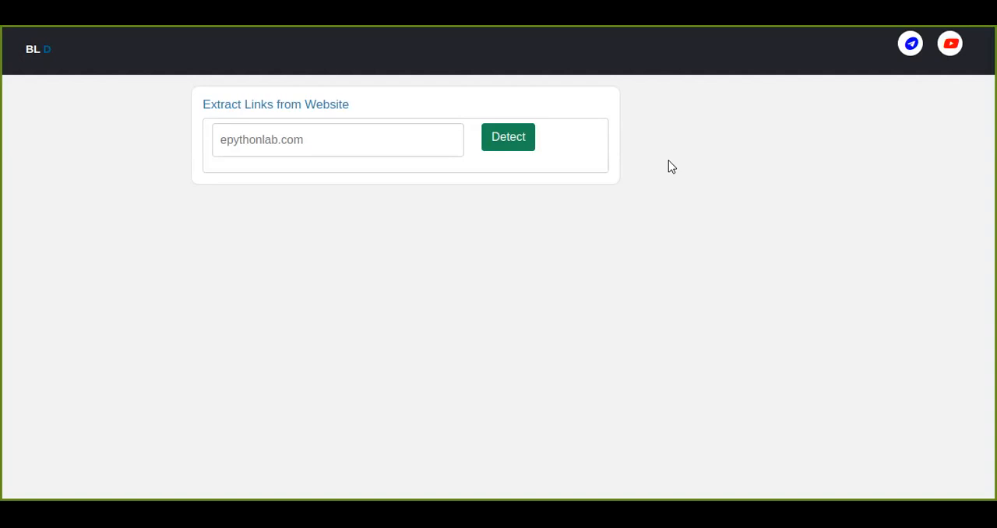
{"action": "mouse_move", "coordinate": [643, 164]}
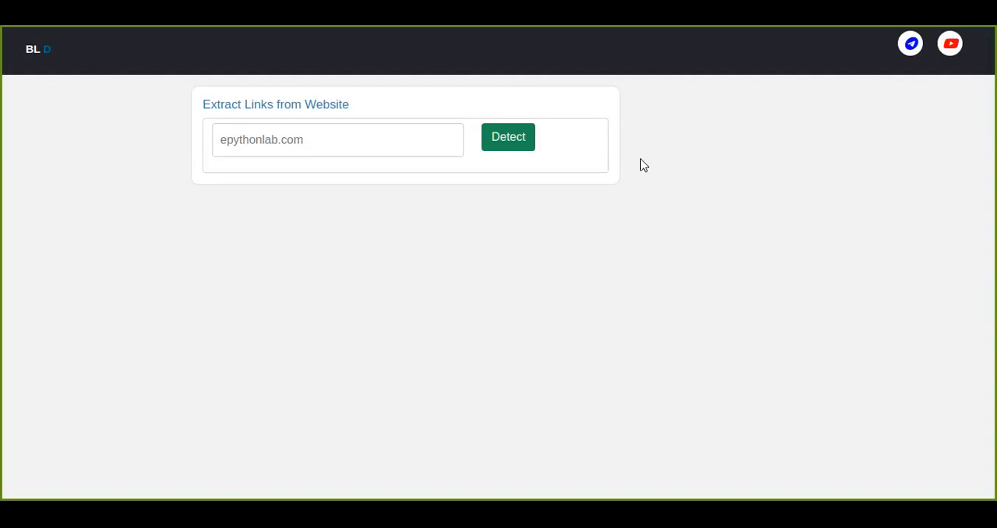
{"action": "mouse_move", "coordinate": [241, 238]}
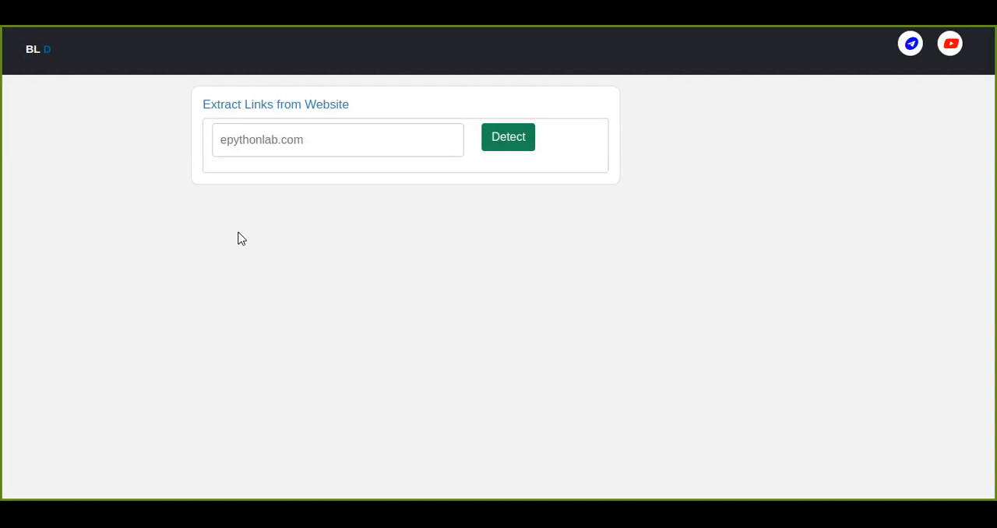
{"action": "mouse_move", "coordinate": [307, 143]}
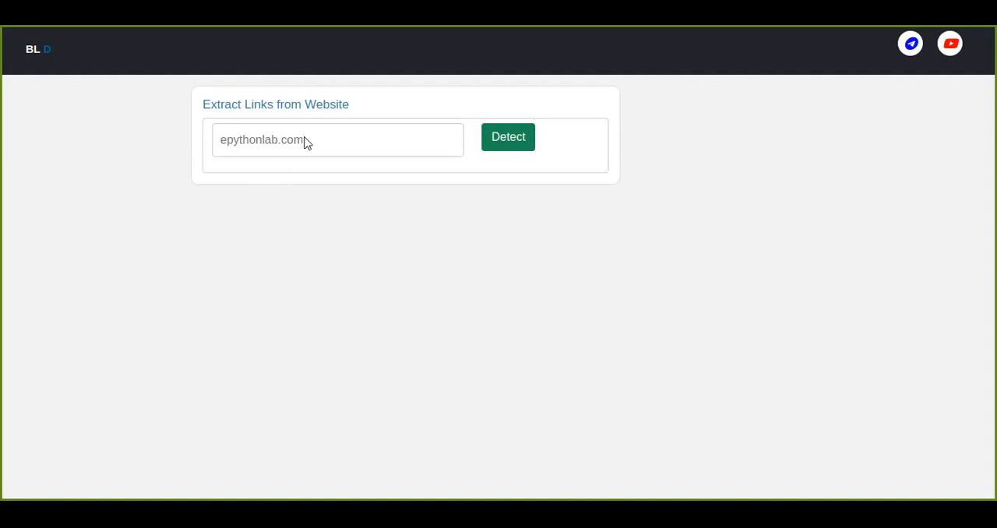
{"action": "mouse_move", "coordinate": [306, 212]}
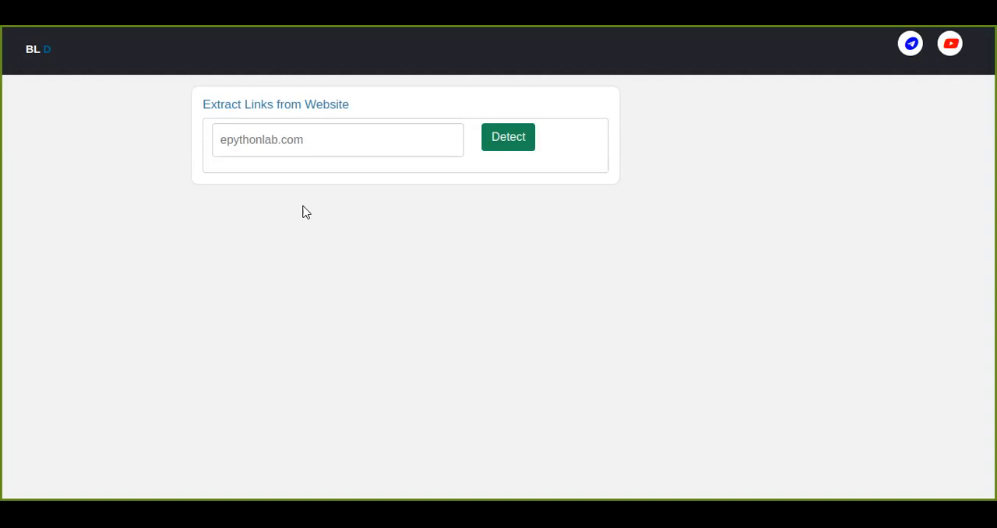
{"action": "mouse_move", "coordinate": [292, 209]}
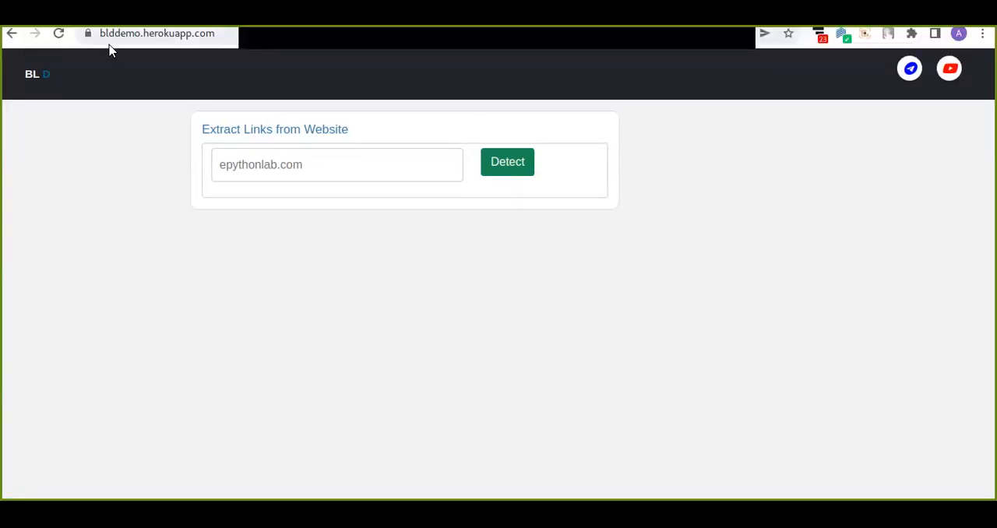
{"action": "mouse_move", "coordinate": [214, 106]}
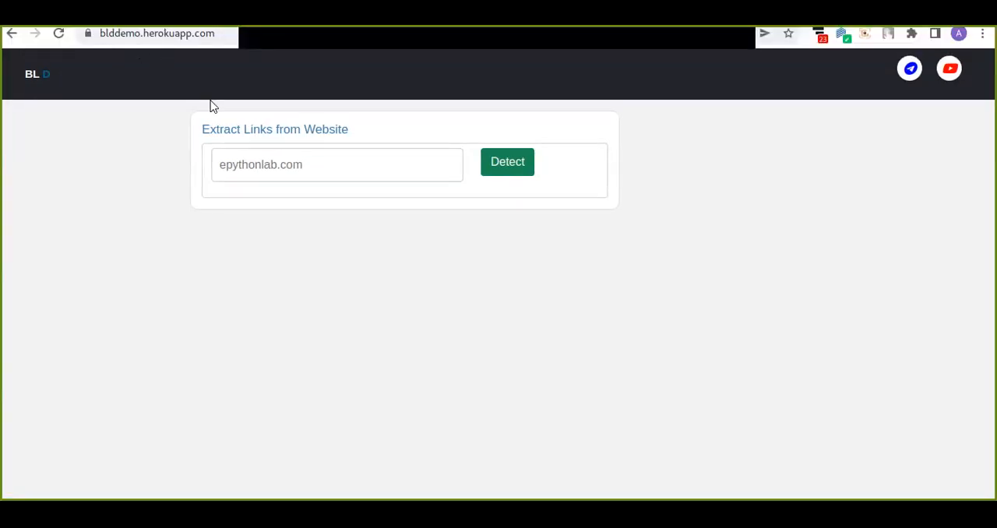
{"action": "mouse_move", "coordinate": [139, 81]}
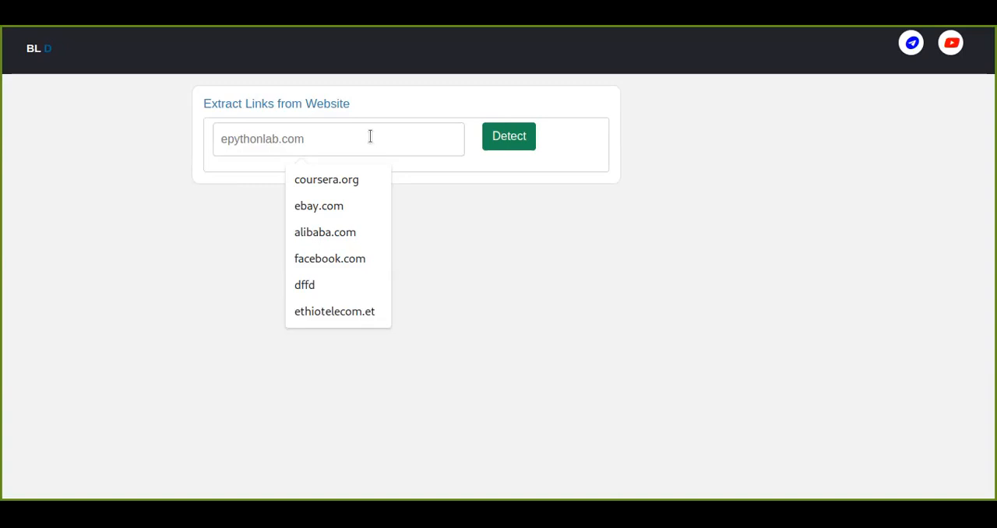
{"action": "type", "text": "coursera.o"}
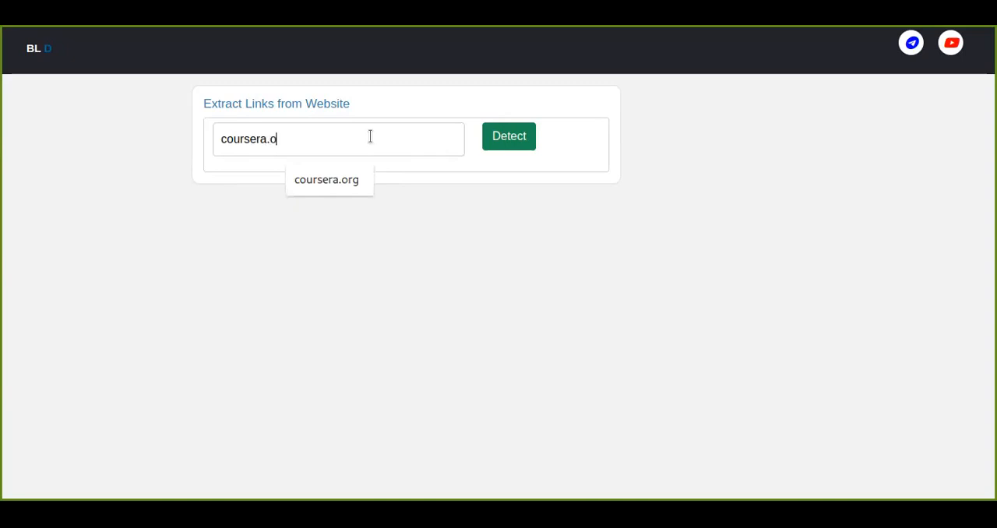
{"action": "left_click", "coordinate": [327, 179]}
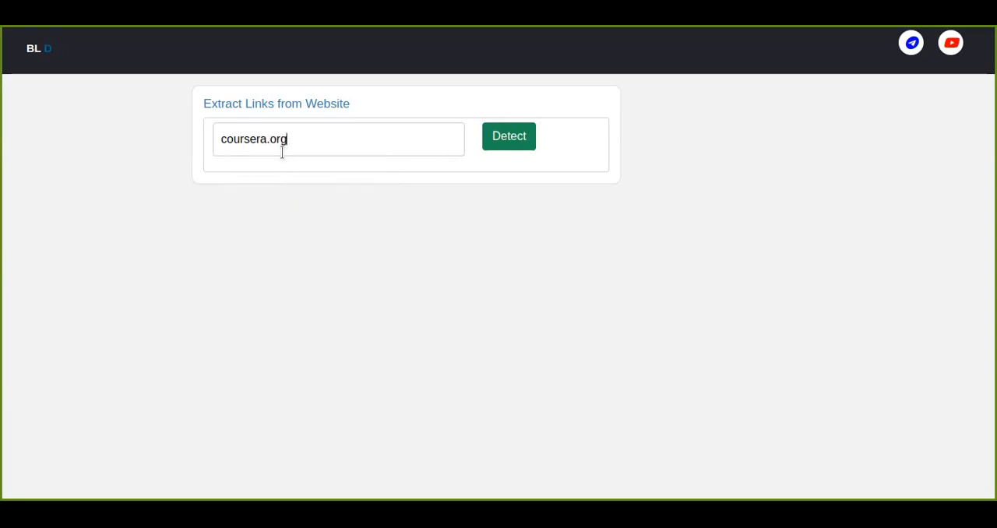
{"action": "left_click", "coordinate": [509, 136]}
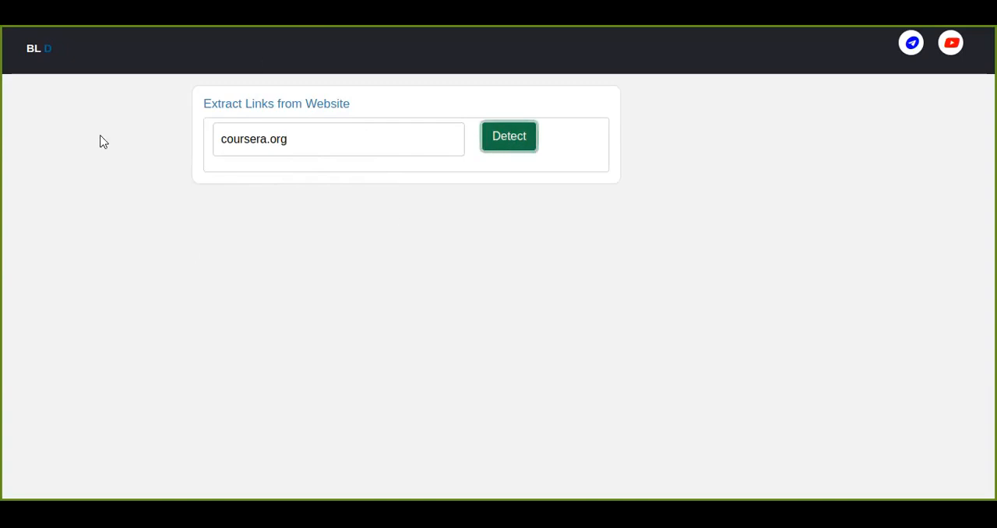
{"action": "left_click", "coordinate": [508, 135]}
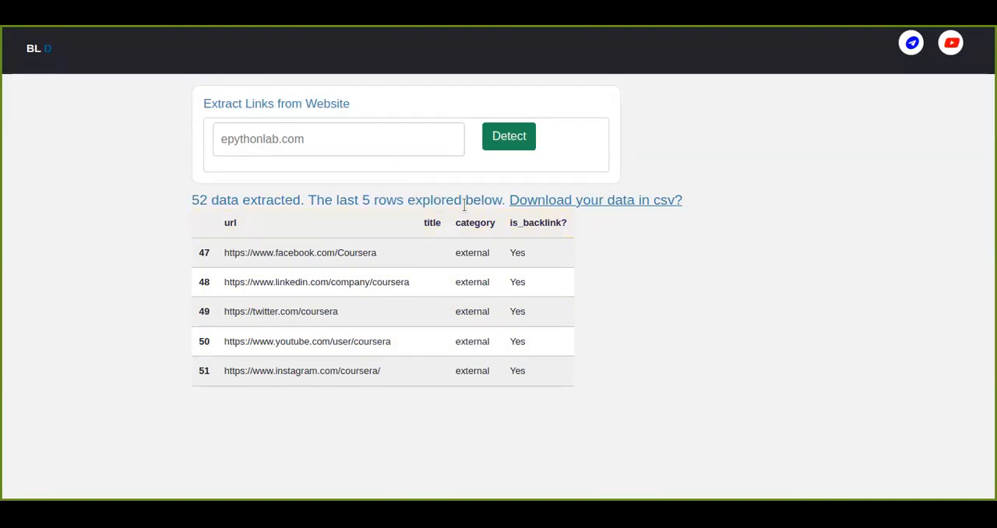
{"action": "mouse_move", "coordinate": [273, 311]}
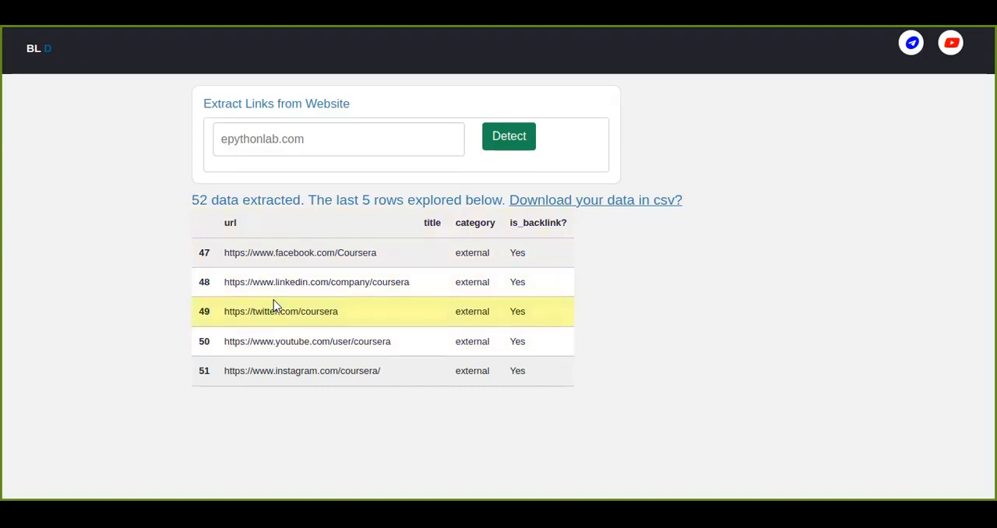
{"action": "mouse_move", "coordinate": [383, 250]}
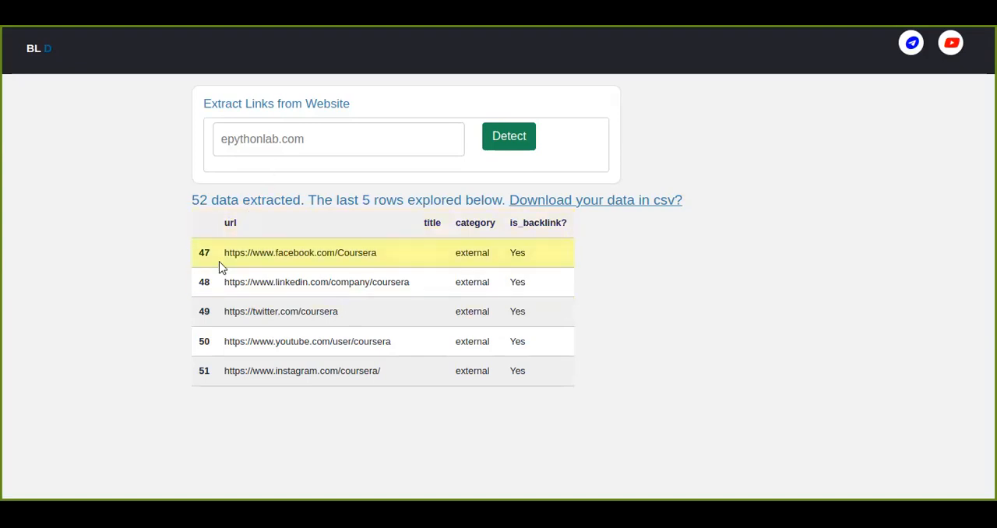
{"action": "mouse_move", "coordinate": [378, 347]}
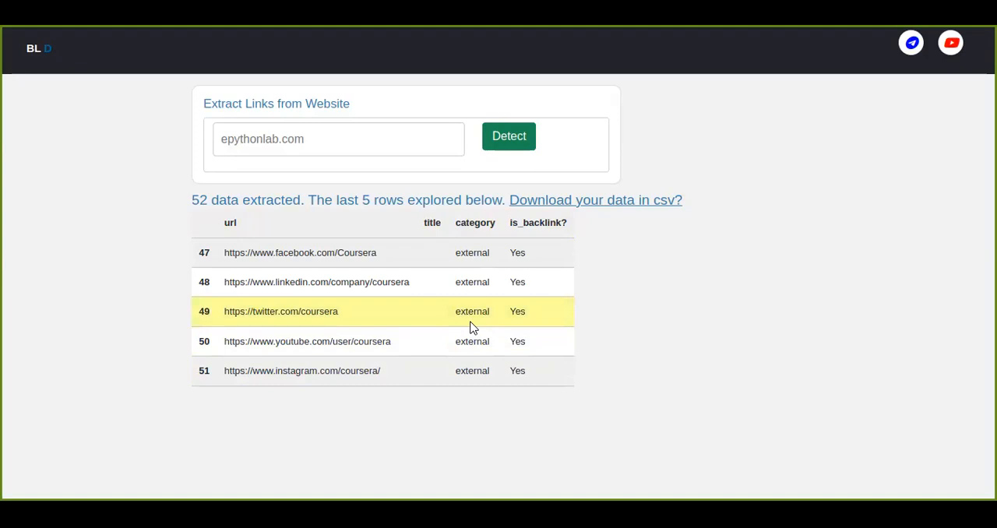
{"action": "mouse_move", "coordinate": [486, 371]}
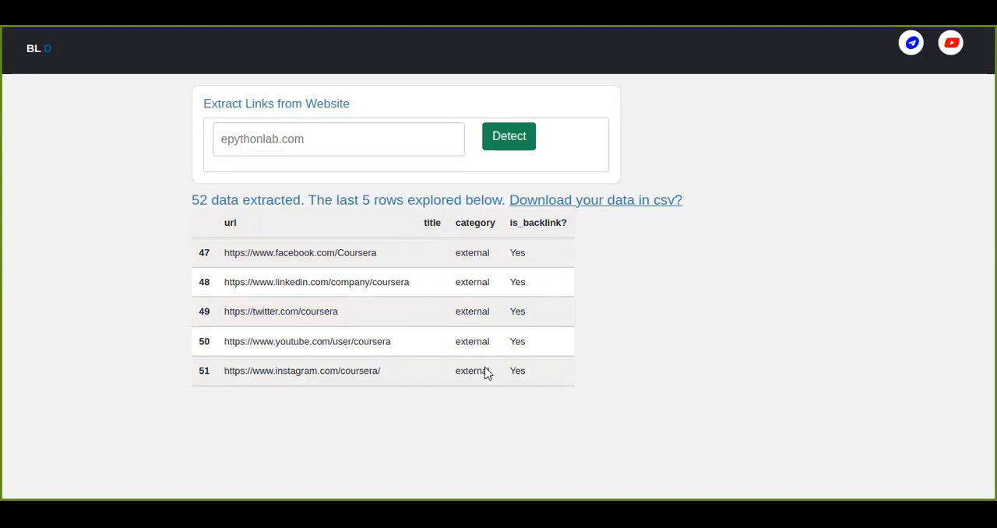
{"action": "mouse_move", "coordinate": [274, 340]}
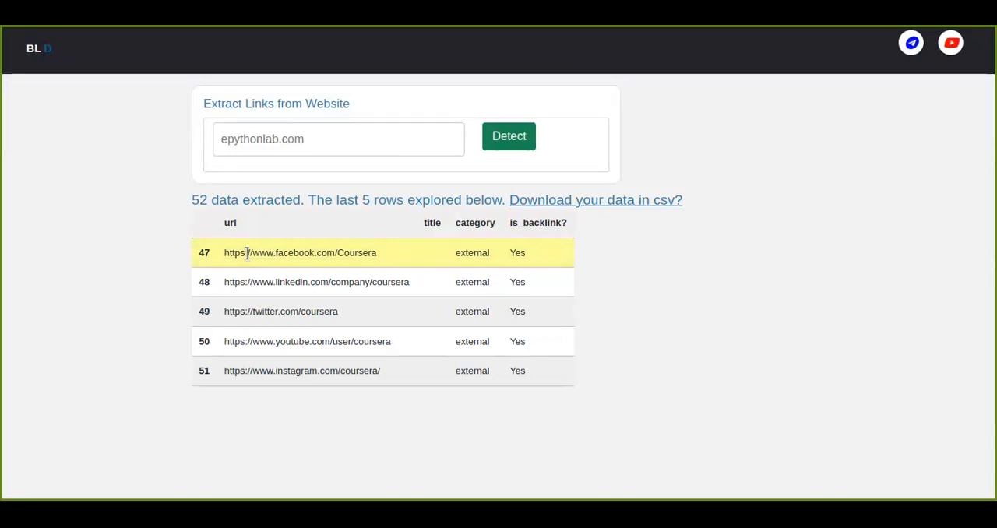
{"action": "mouse_move", "coordinate": [334, 242]}
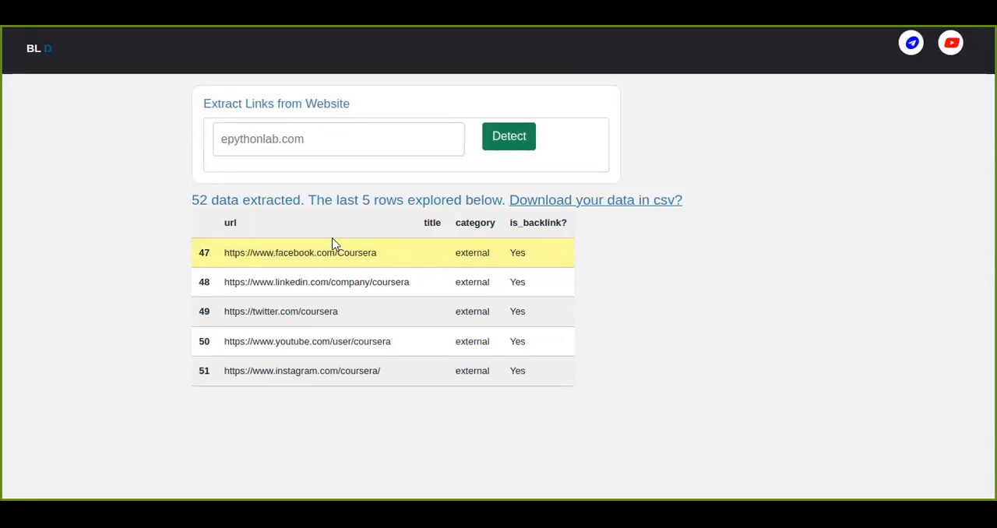
{"action": "mouse_move", "coordinate": [427, 363]}
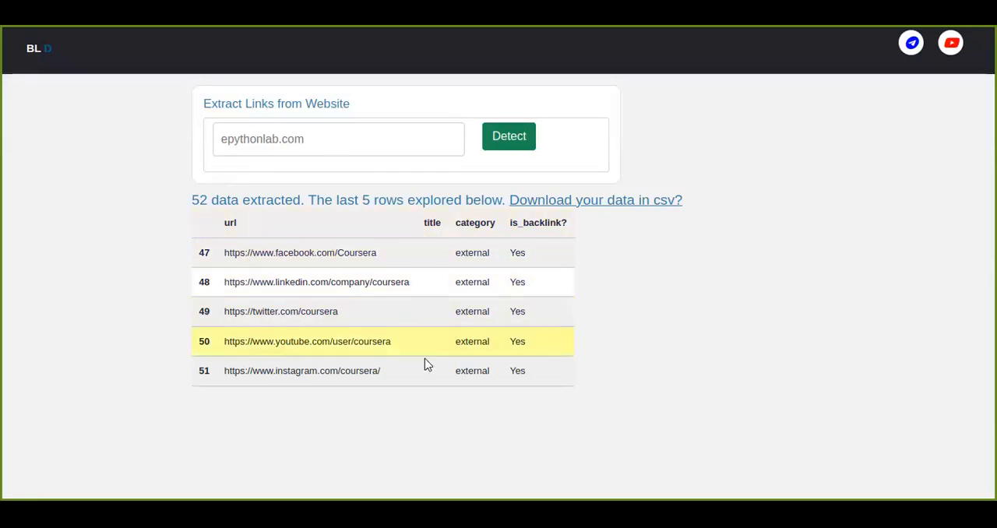
{"action": "mouse_move", "coordinate": [454, 311]}
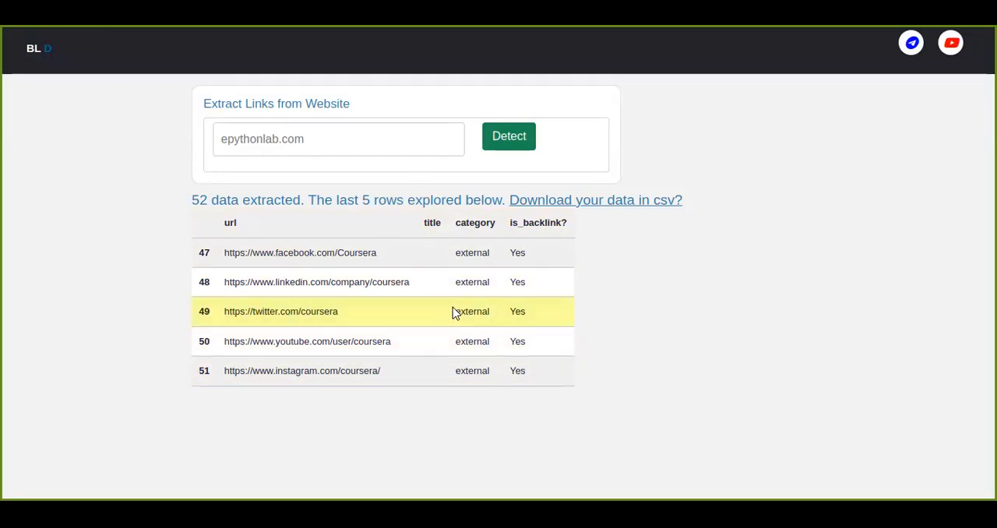
{"action": "mouse_move", "coordinate": [472, 293]}
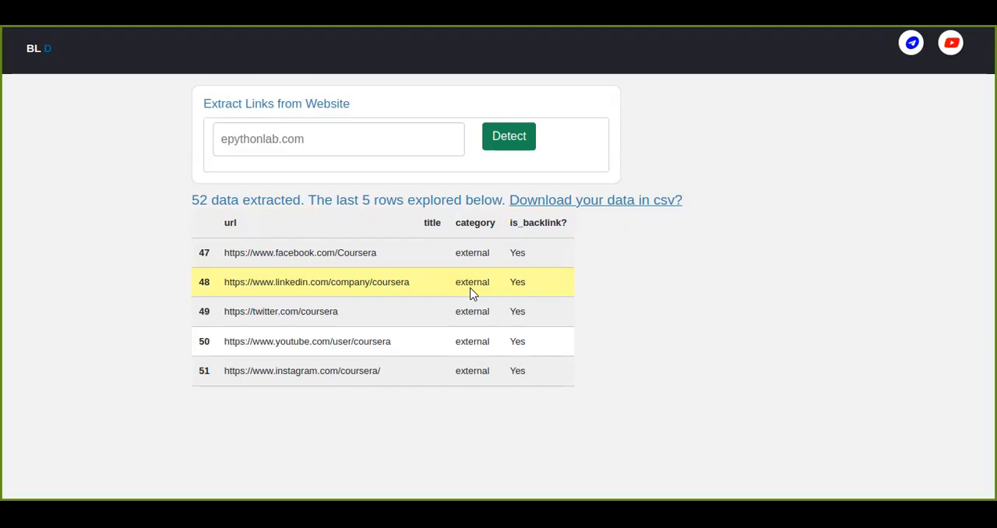
{"action": "mouse_move", "coordinate": [481, 353]}
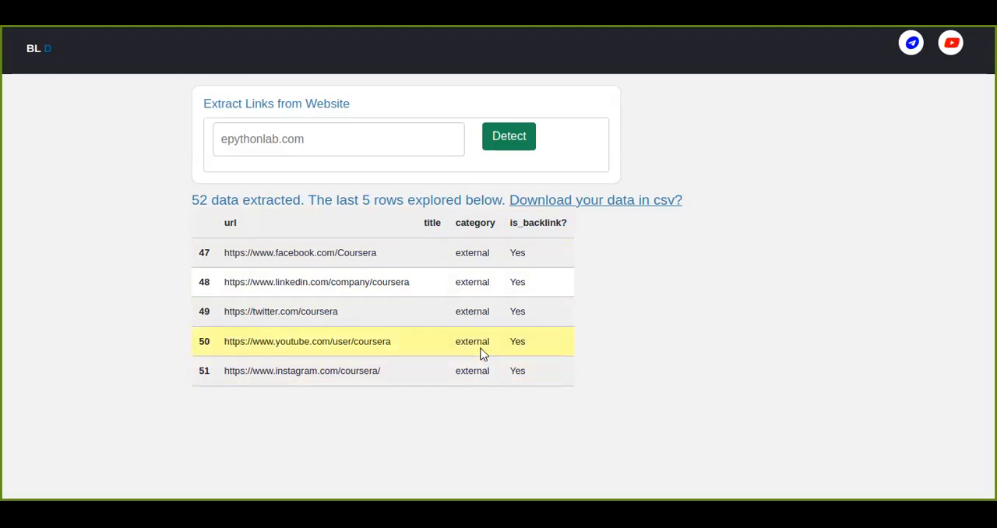
{"action": "mouse_move", "coordinate": [534, 252]}
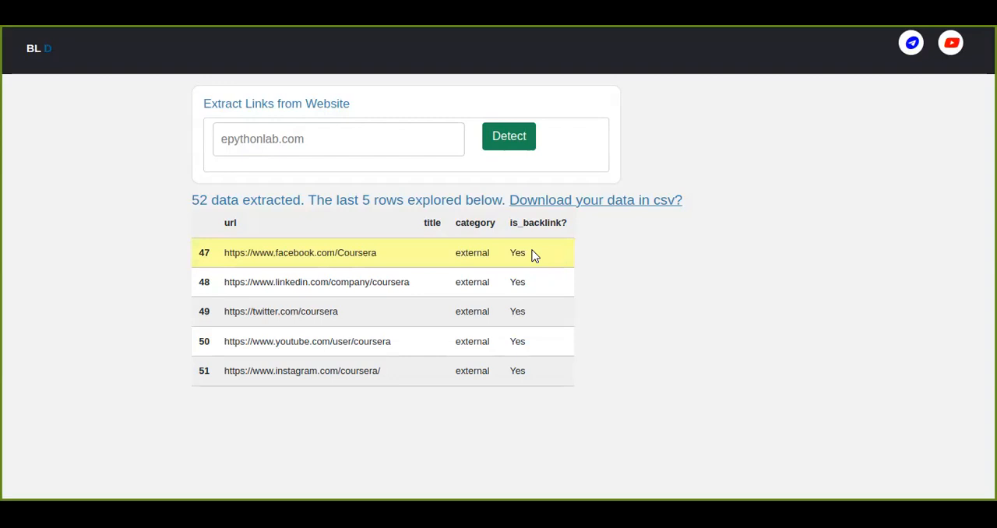
{"action": "mouse_move", "coordinate": [358, 150]}
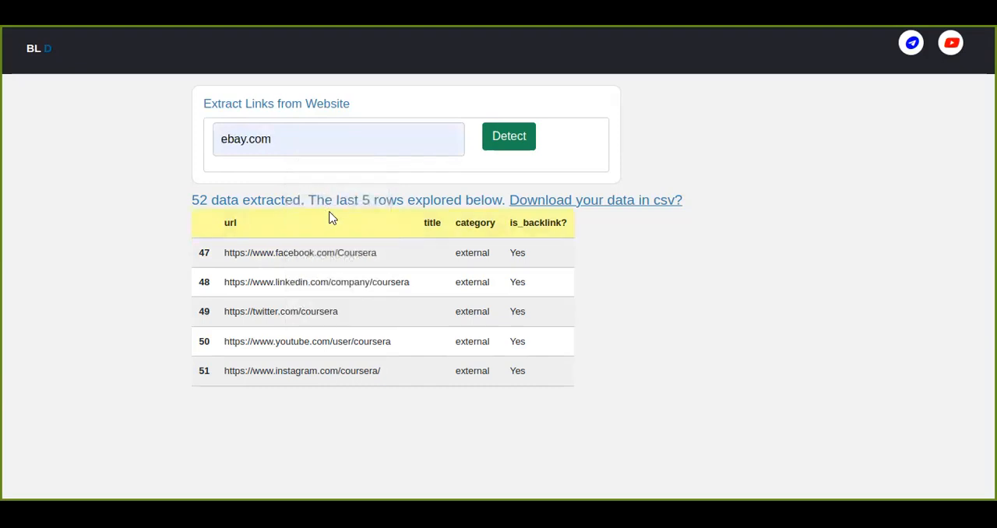
Run detection on ebay.com and review its 355 links, selecting row 353's ebay.com/adchoice.
{"action": "left_click", "coordinate": [509, 135]}
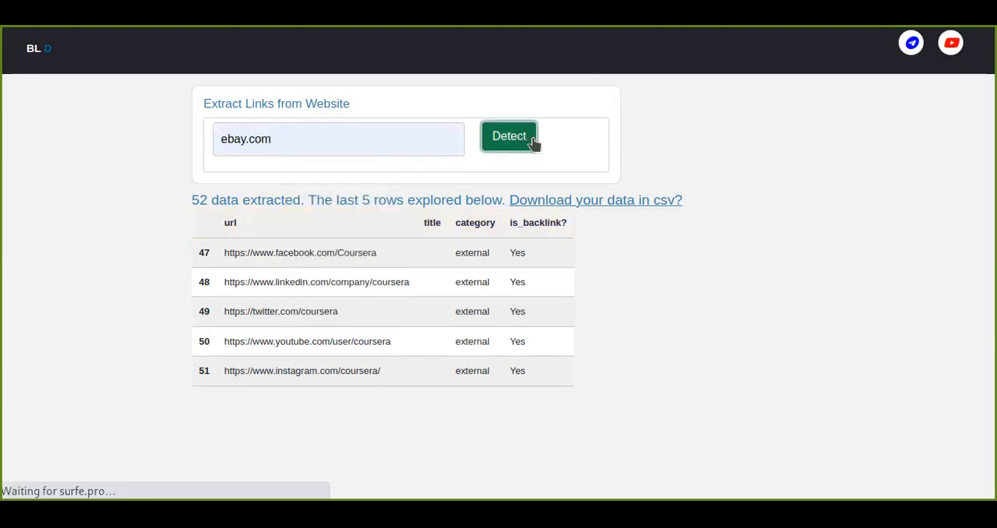
{"action": "mouse_move", "coordinate": [585, 216]}
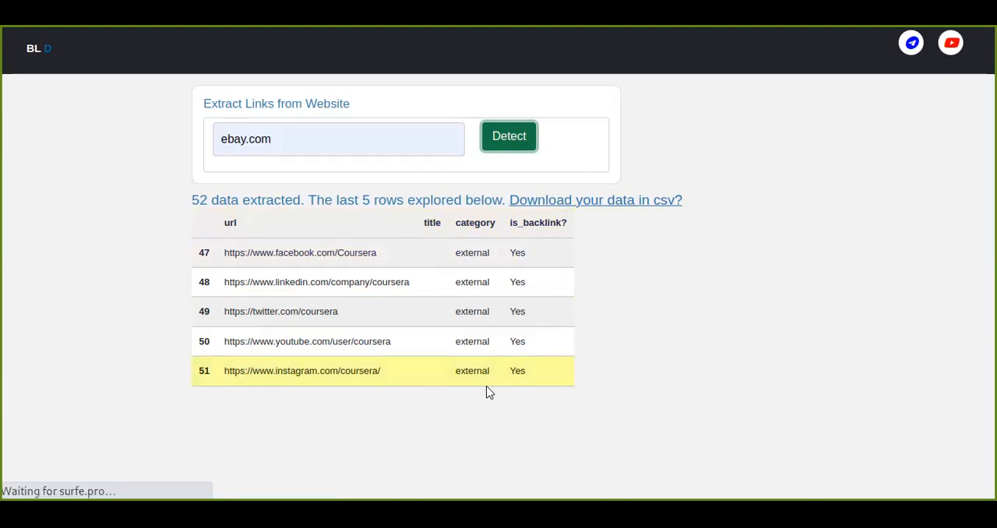
{"action": "left_click", "coordinate": [509, 135]}
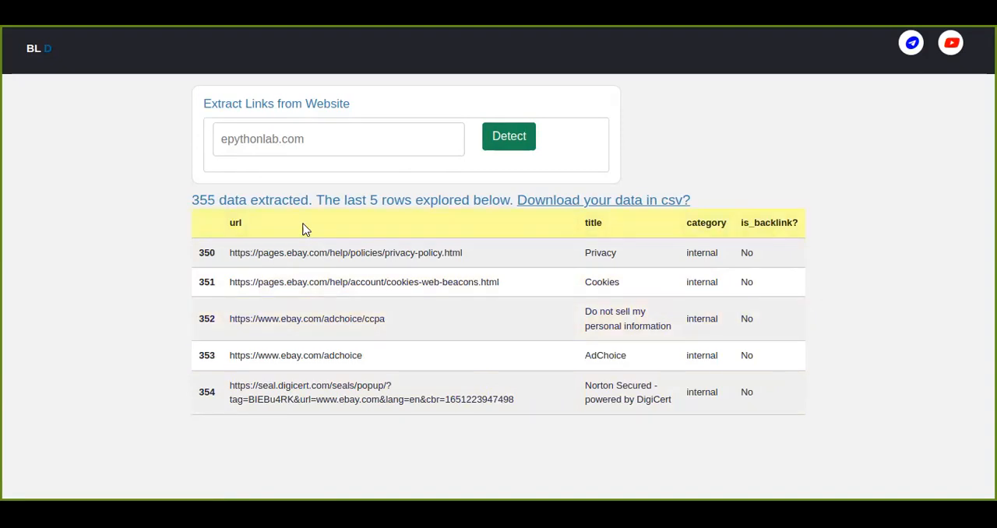
{"action": "mouse_move", "coordinate": [381, 230]}
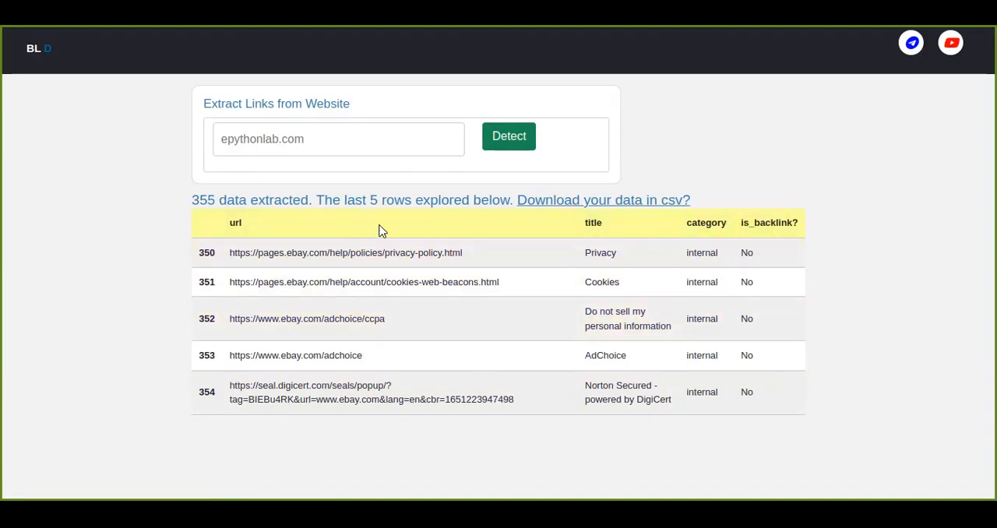
{"action": "mouse_move", "coordinate": [401, 318]}
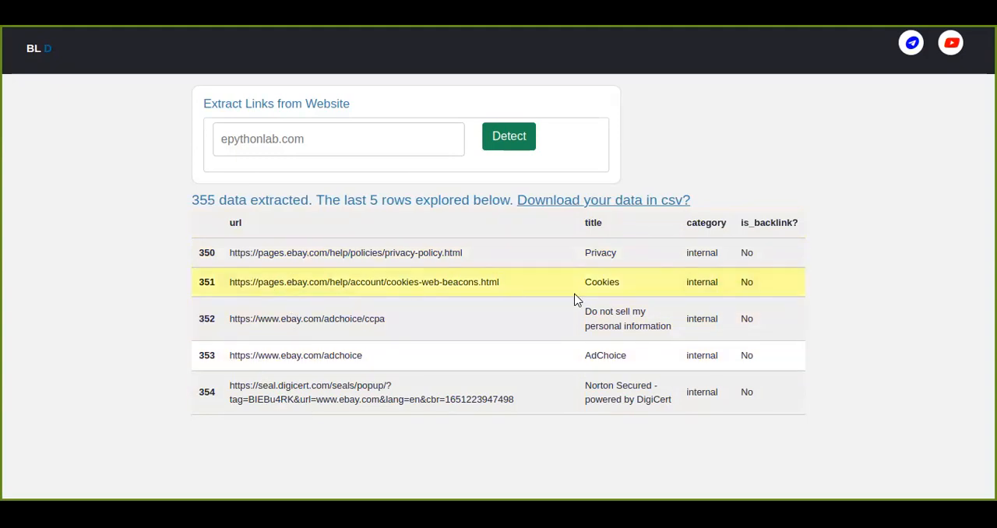
{"action": "mouse_move", "coordinate": [702, 377]}
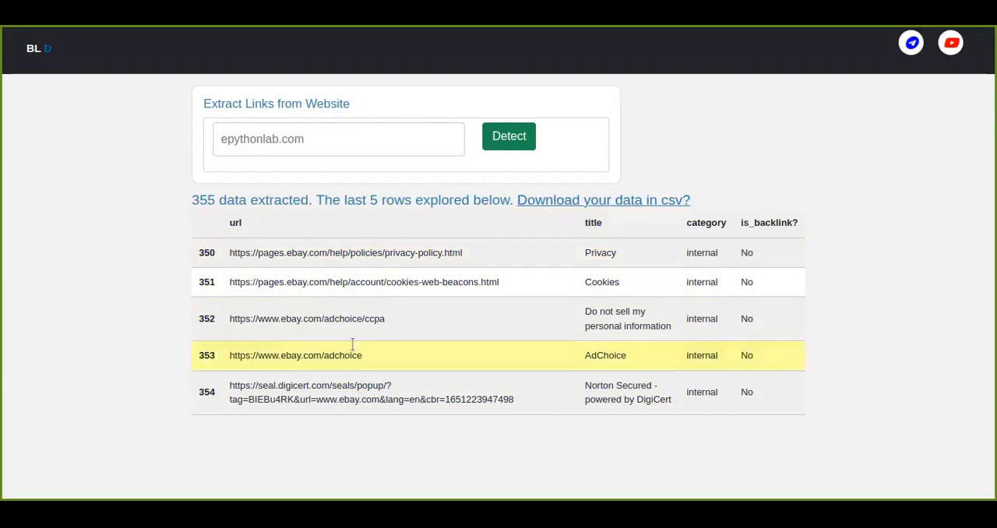
{"action": "double_click", "coordinate": [298, 253]}
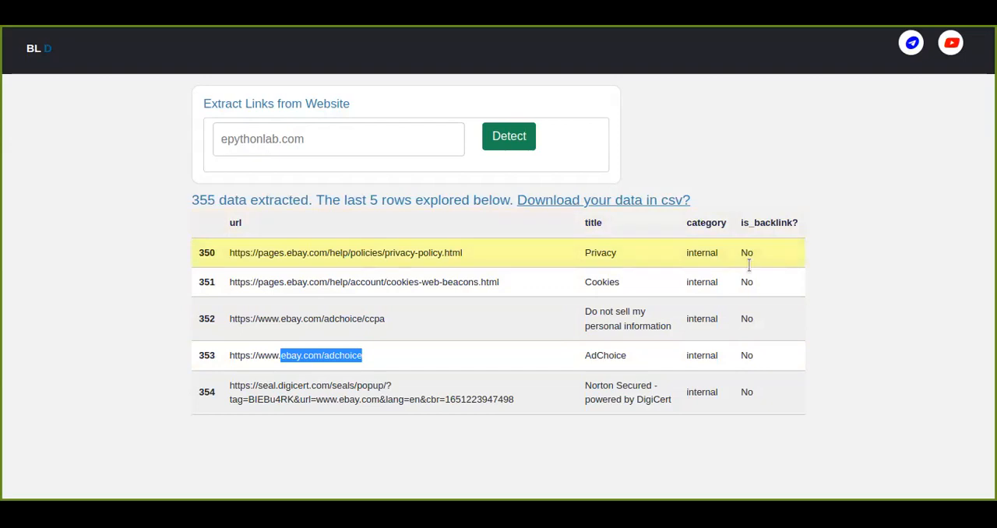
{"action": "mouse_move", "coordinate": [701, 392]}
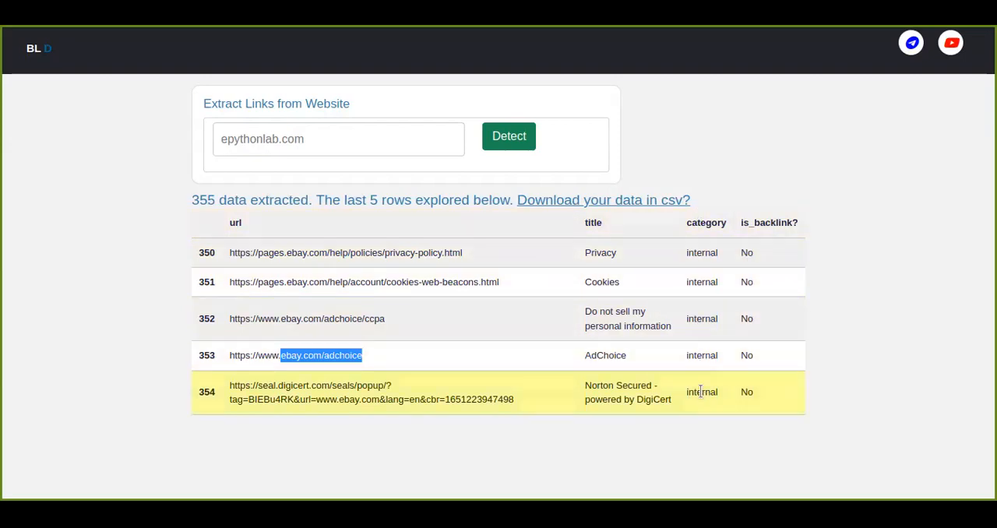
{"action": "mouse_move", "coordinate": [702, 282]}
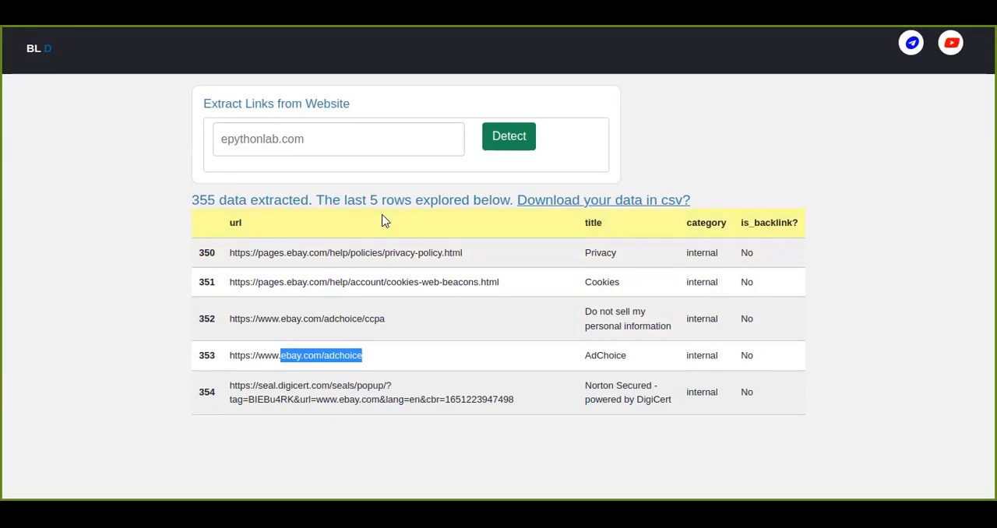
{"action": "mouse_move", "coordinate": [314, 190]}
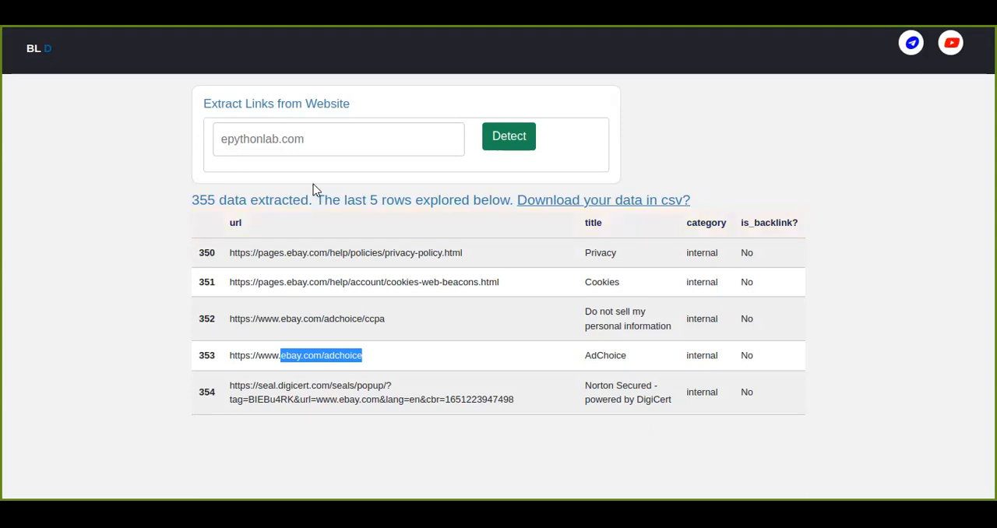
{"action": "left_click", "coordinate": [338, 138]}
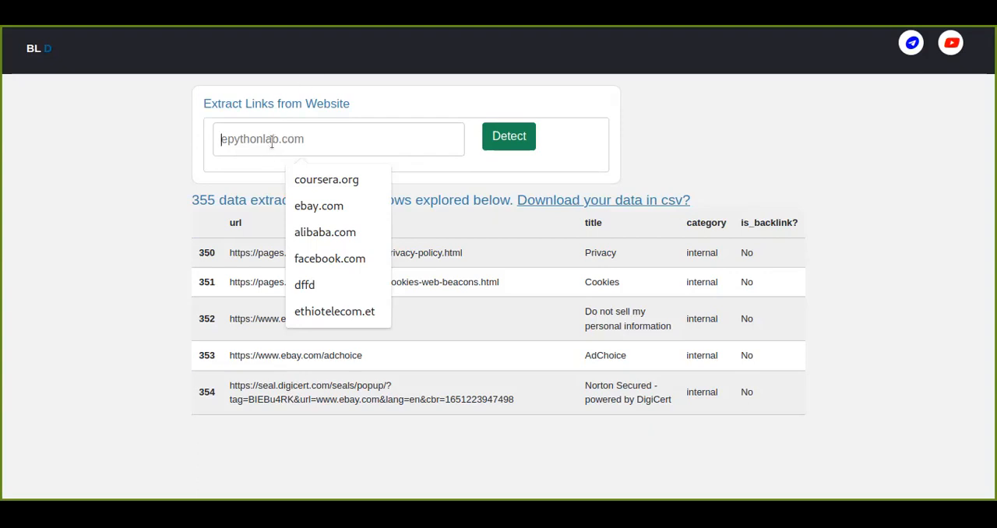
Check lowes.com and highlight the resulting '0 data extracted.' message.
{"action": "type", "text": "lowes."}
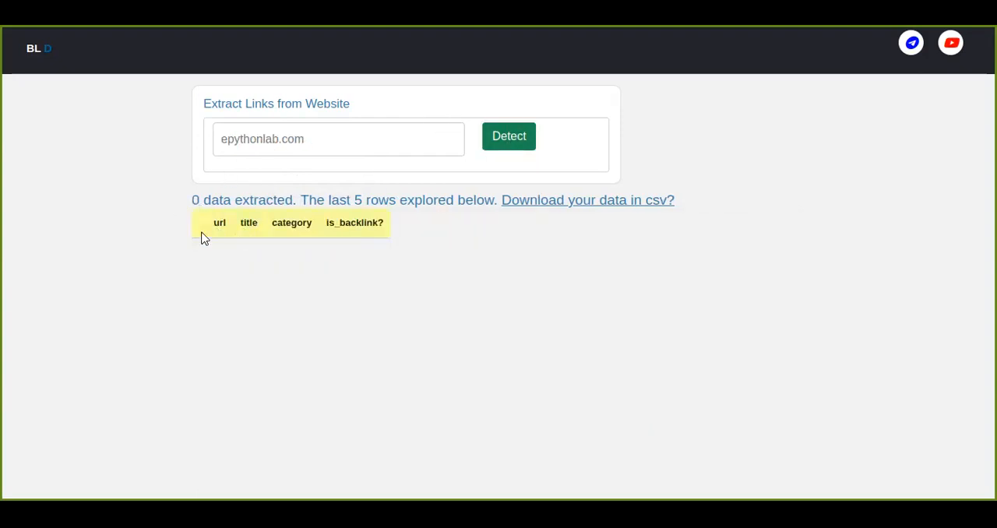
{"action": "left_click_drag", "start_coordinate": [192, 199], "coordinate": [292, 200]}
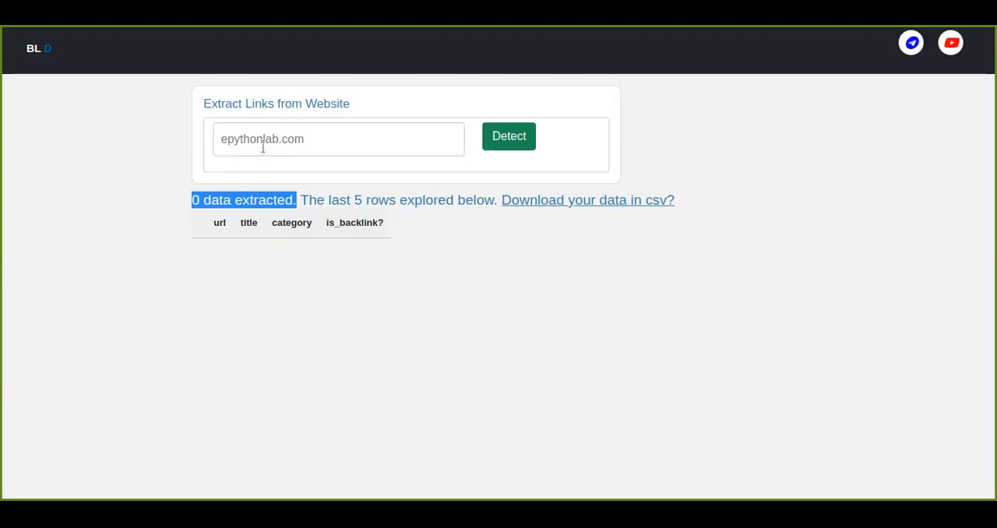
Choose dffd from the previously checked domains and run link detection on it.
{"action": "left_click", "coordinate": [338, 138]}
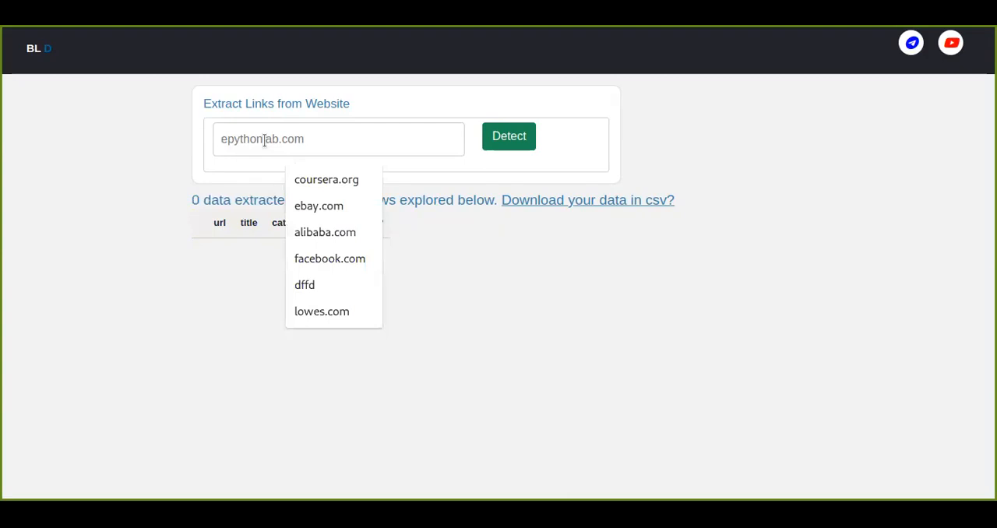
{"action": "left_click", "coordinate": [304, 285]}
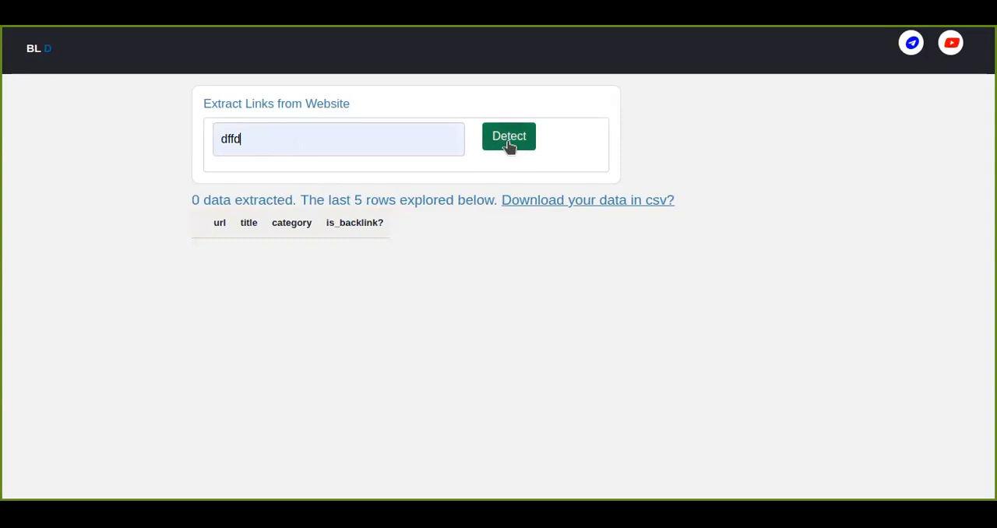
{"action": "left_click", "coordinate": [509, 136]}
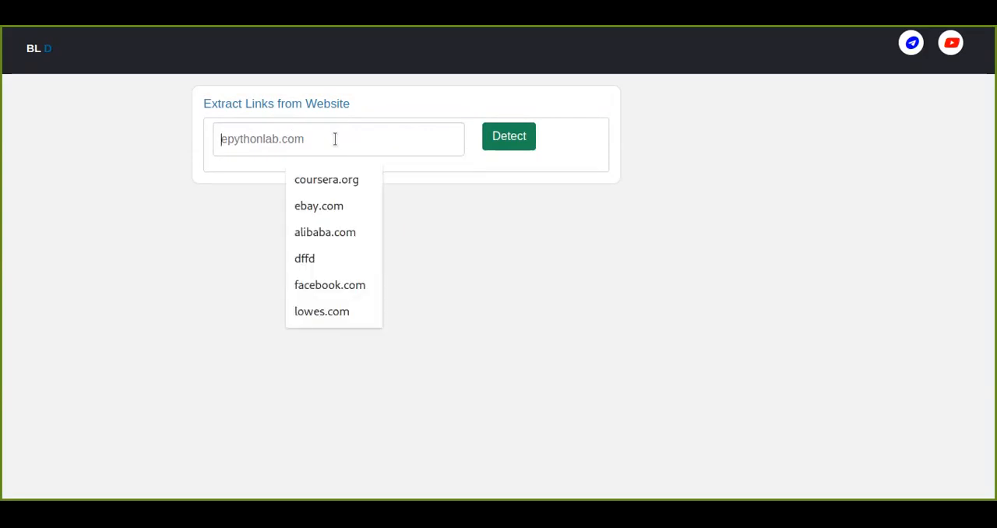
{"action": "type", "text": "epyt"}
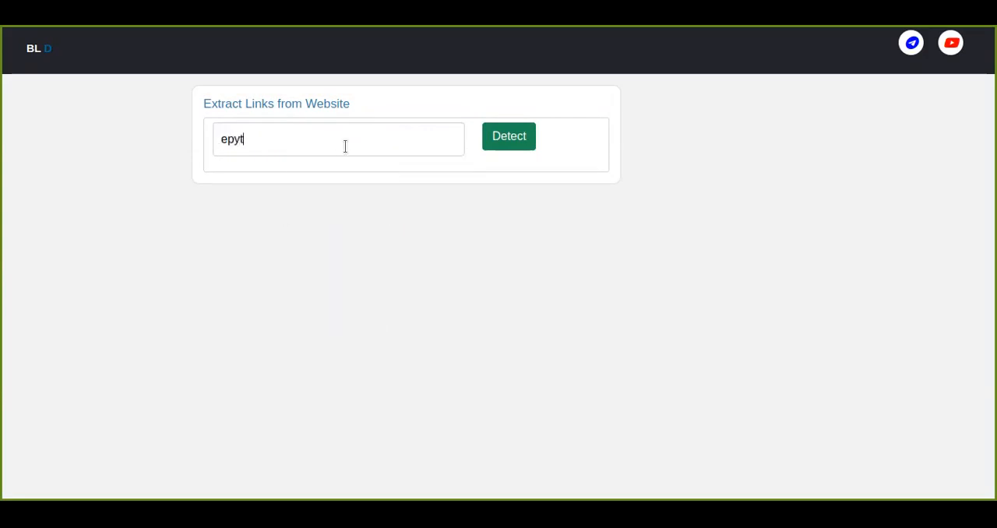
{"action": "type", "text": "honlab.co"}
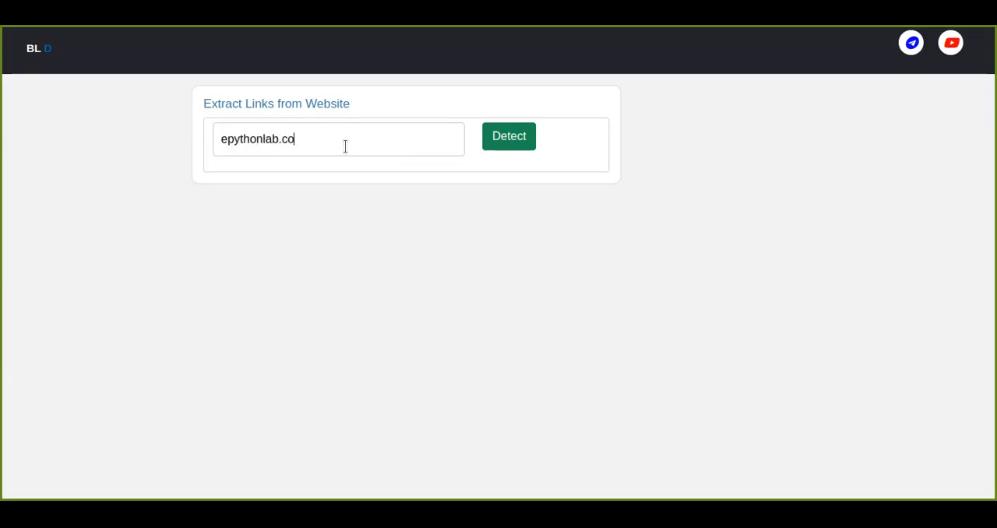
{"action": "left_click", "coordinate": [508, 135]}
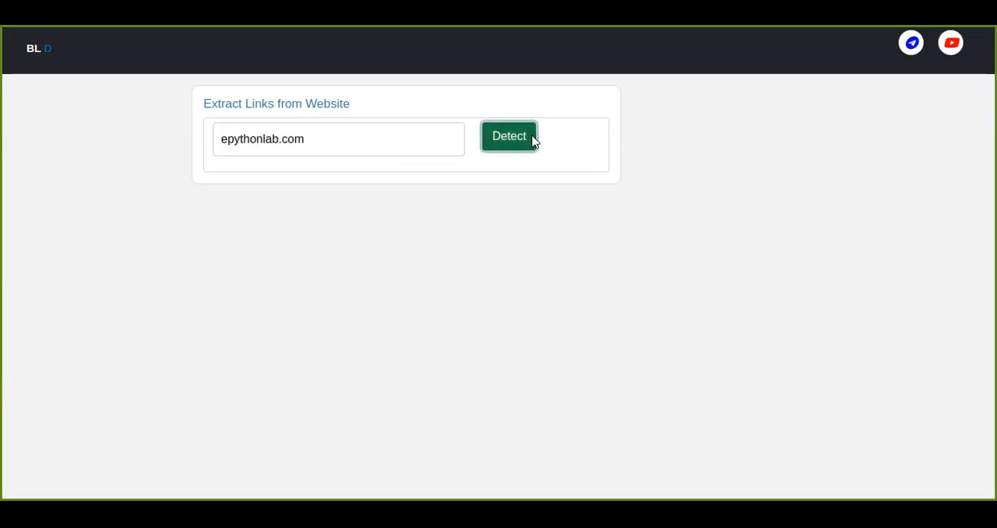
{"action": "left_click", "coordinate": [508, 135]}
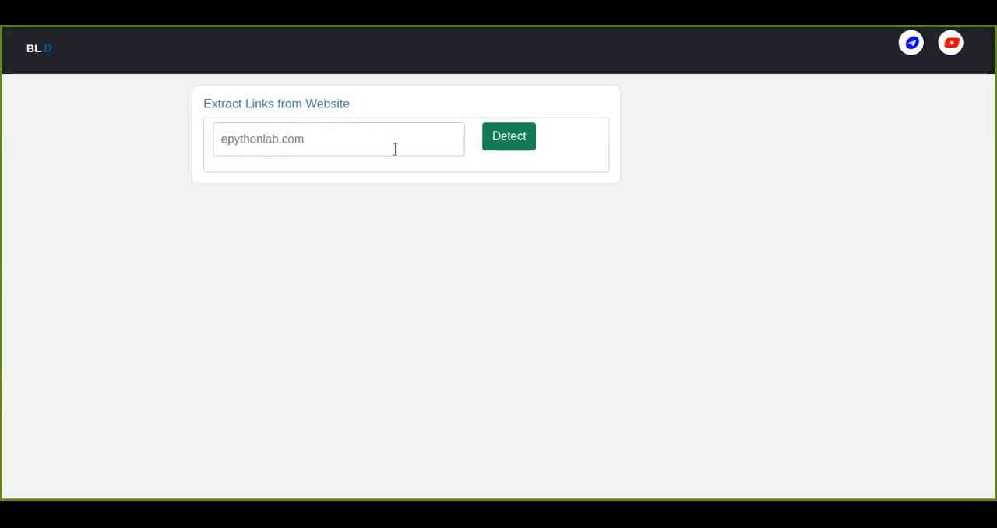
{"action": "mouse_move", "coordinate": [704, 255]}
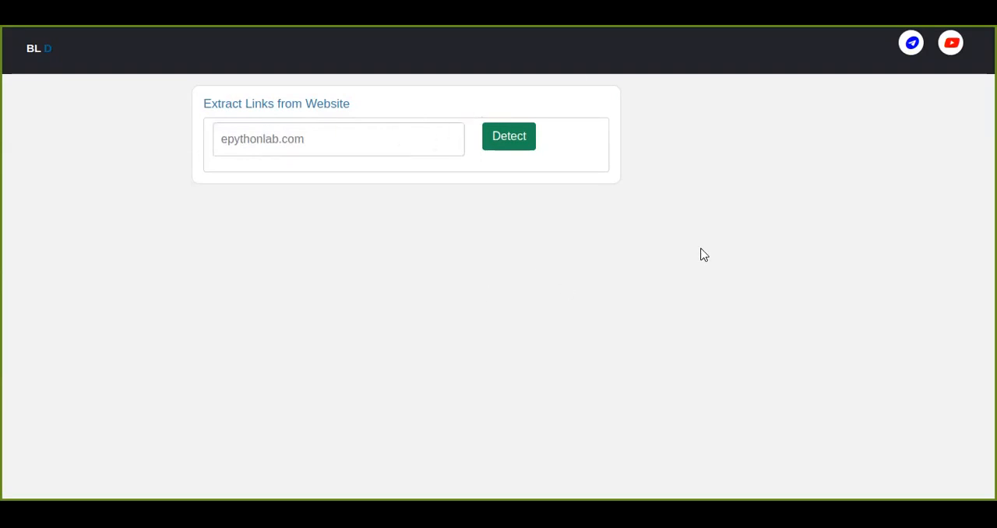
{"action": "mouse_move", "coordinate": [689, 228]}
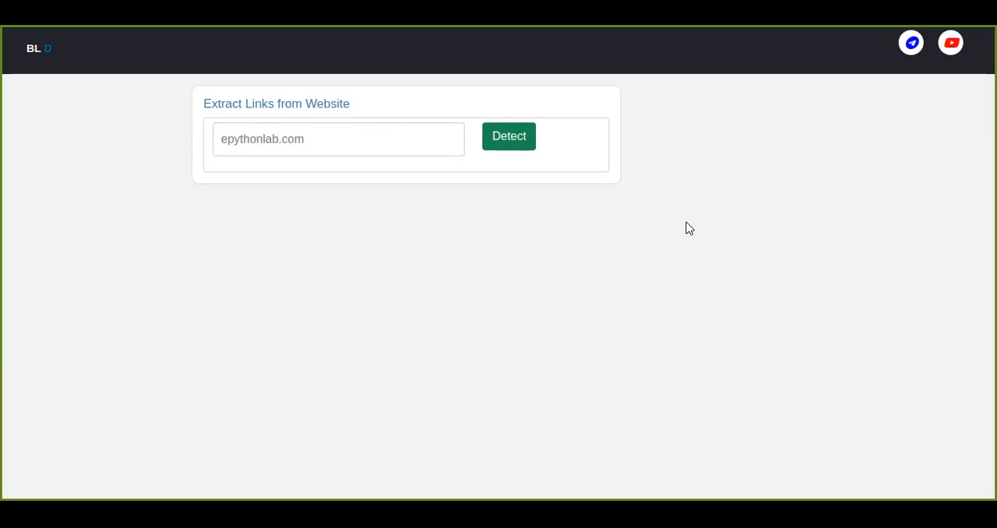
{"action": "mouse_move", "coordinate": [519, 90]}
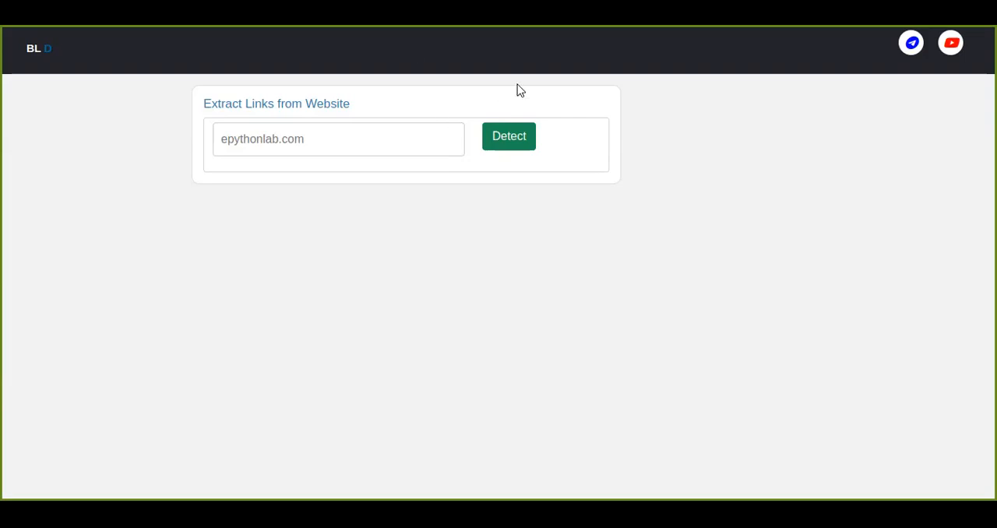